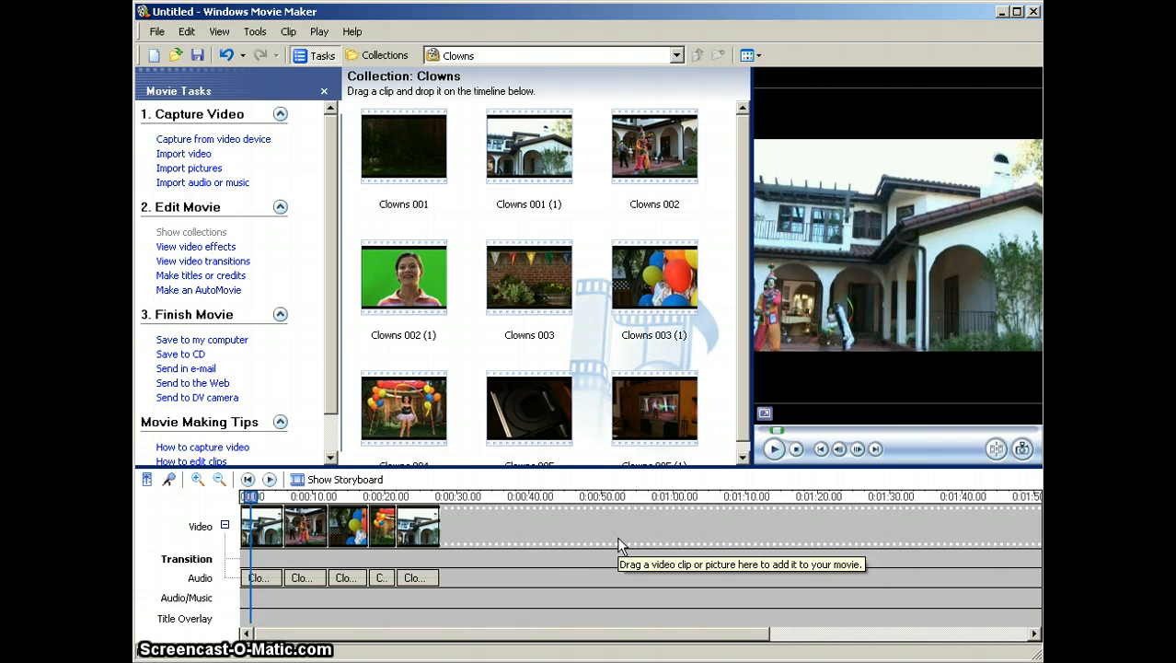
mouse_move(380, 516)
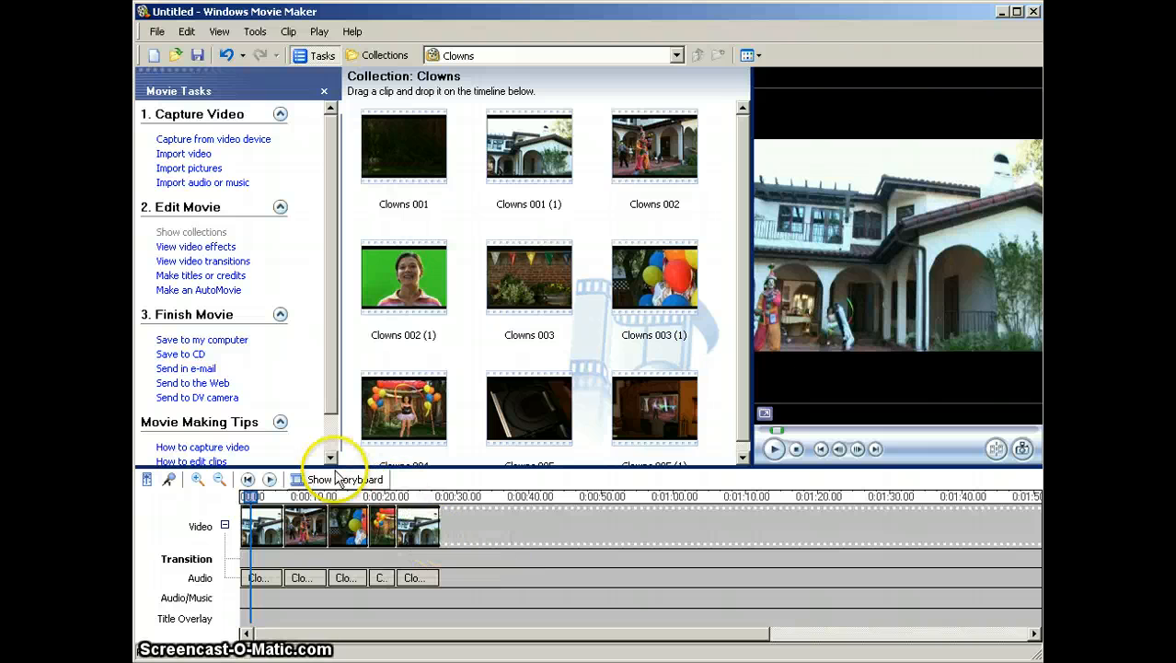
mouse_move(341, 478)
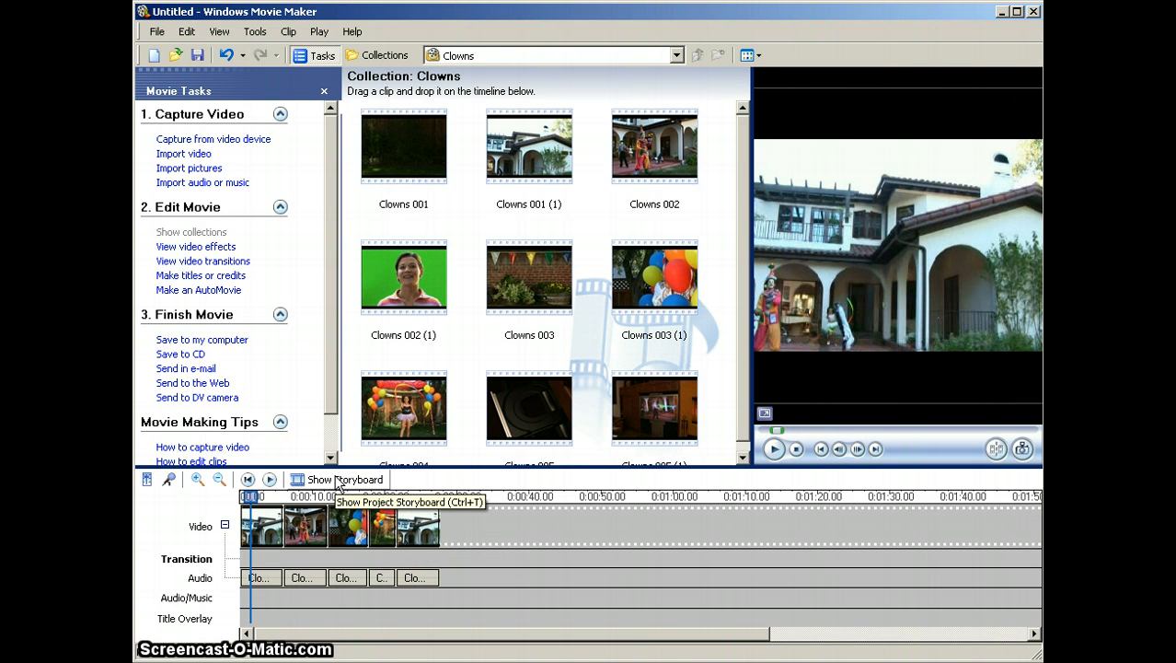
Switch to storyboard view and select the transition slot between the first two clips.
click(339, 478)
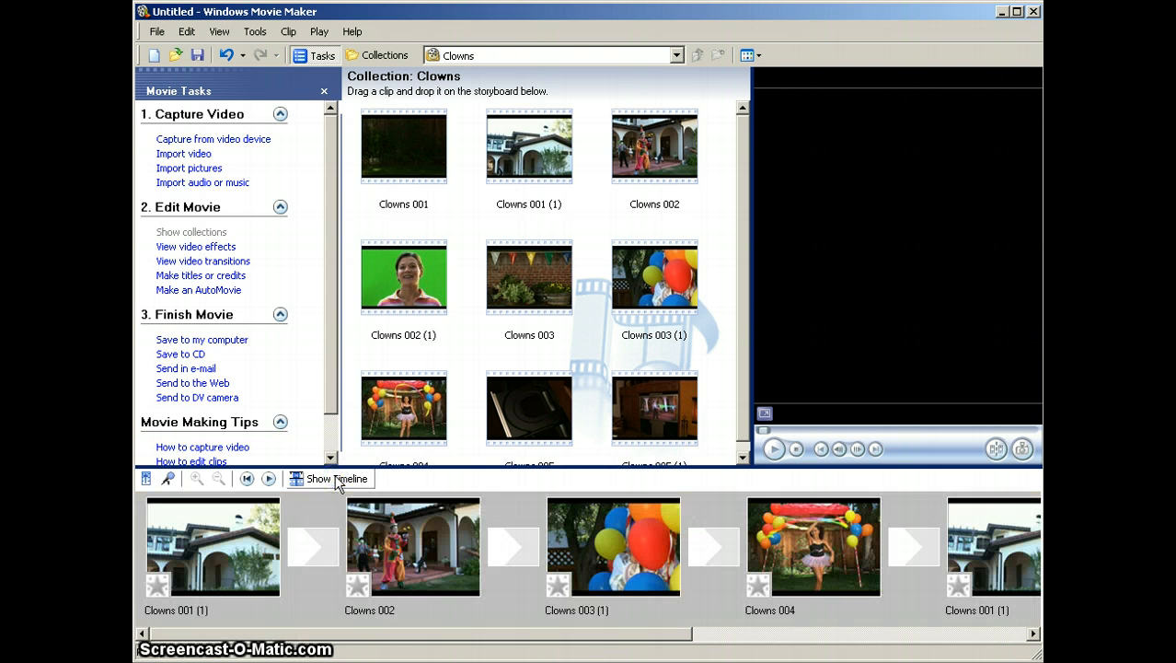
click(212, 546)
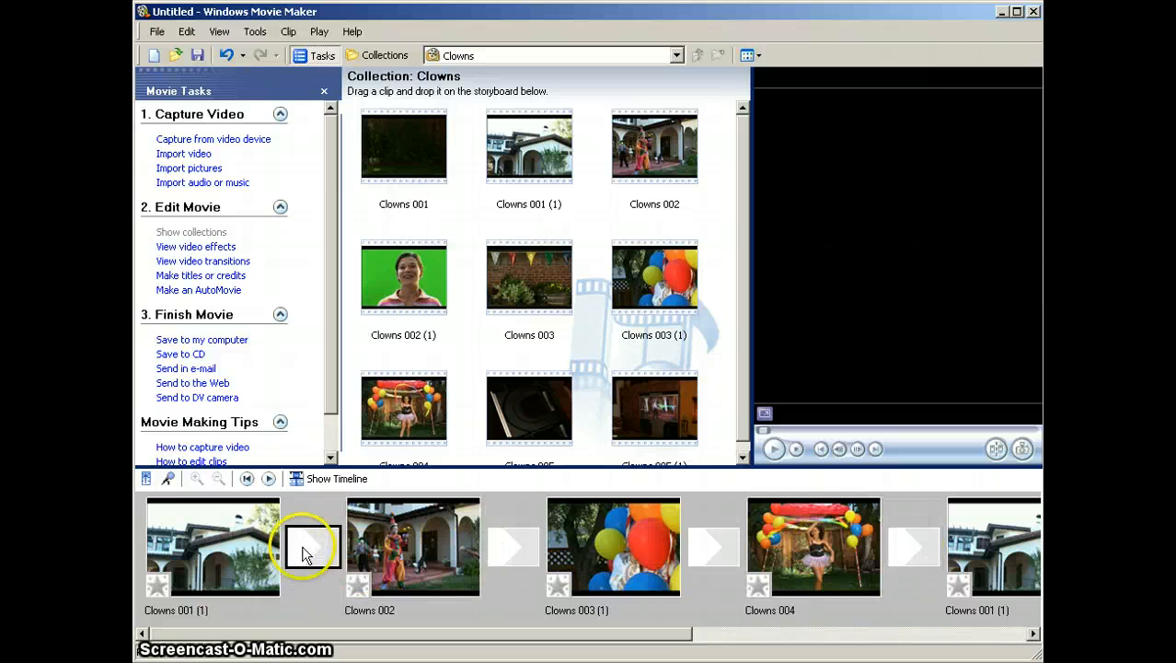
click(313, 546)
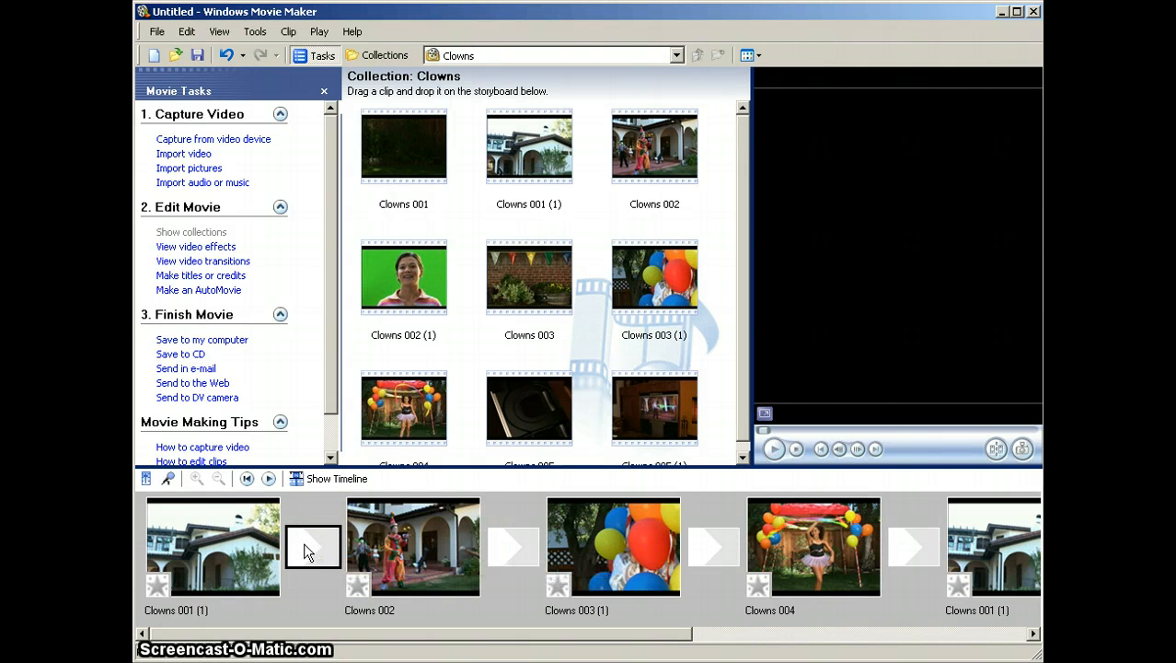
mouse_move(313, 546)
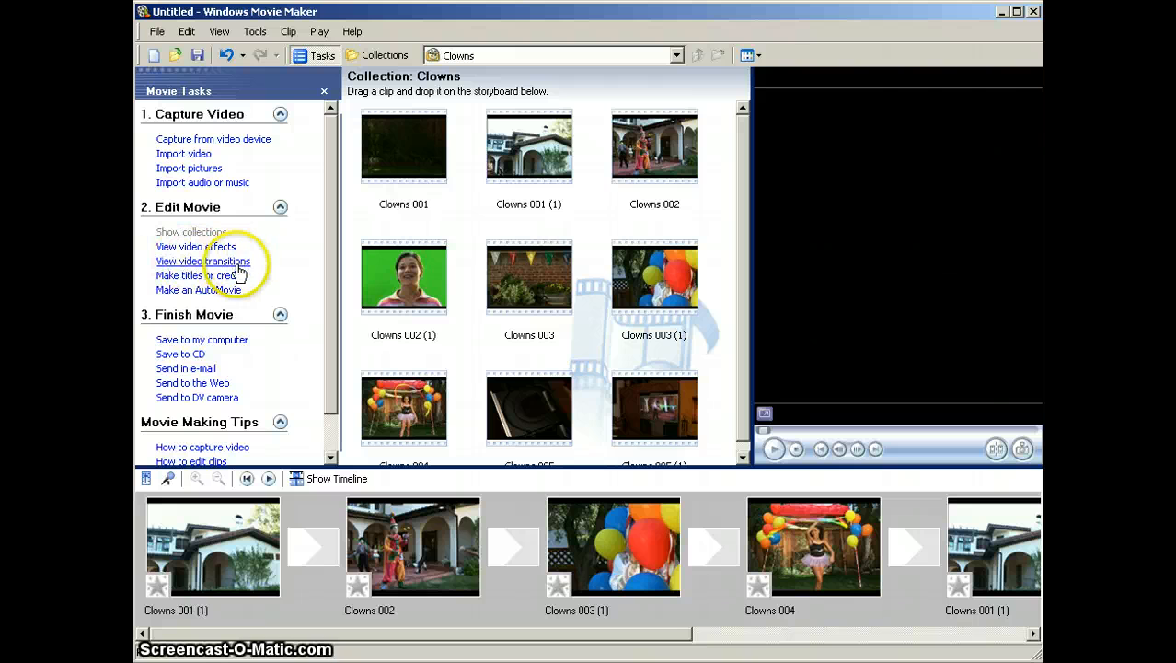
Open the Video Transitions collection from the Tools menu and scroll through it.
click(255, 32)
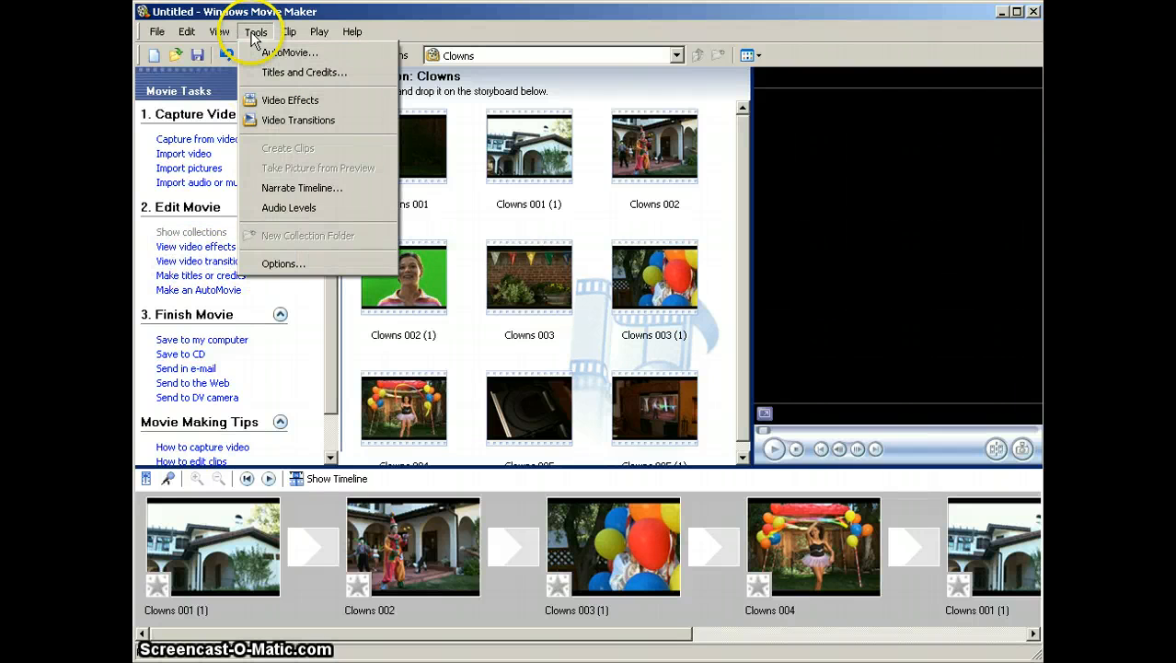
mouse_move(300, 119)
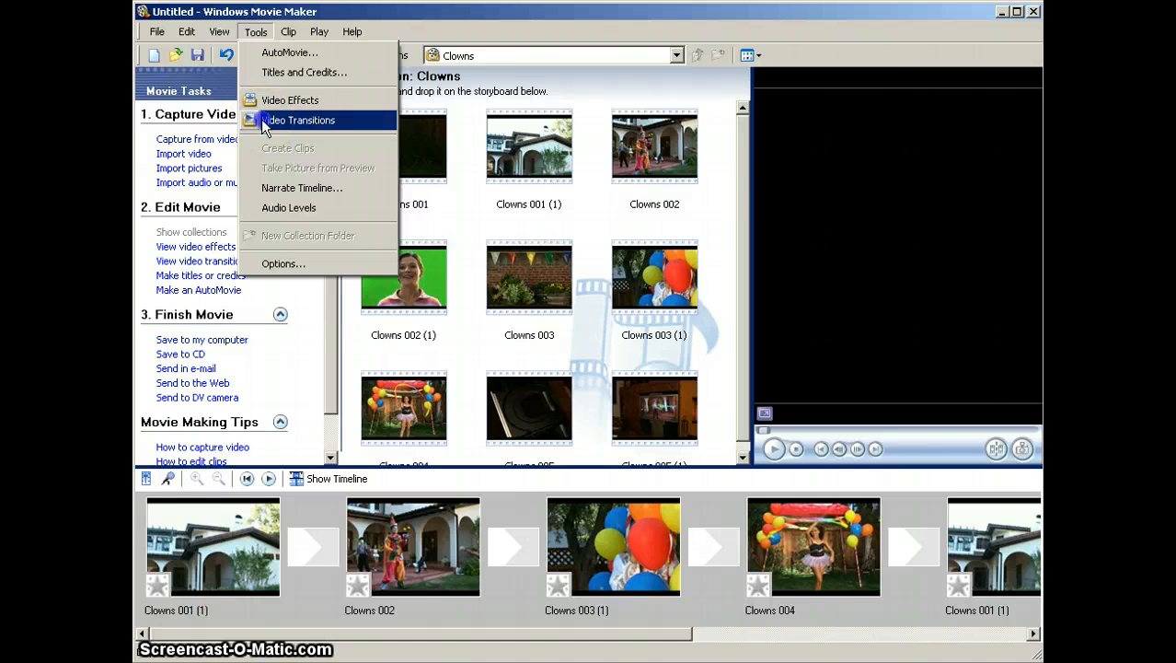
click(300, 120)
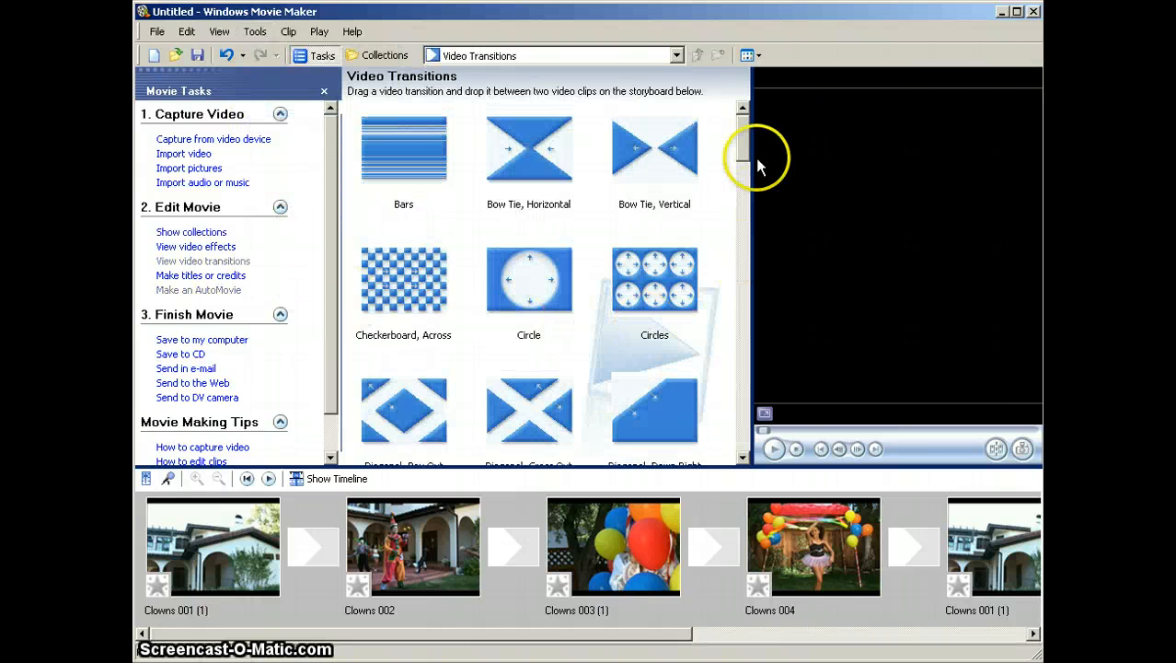
drag(743, 156, 743, 184)
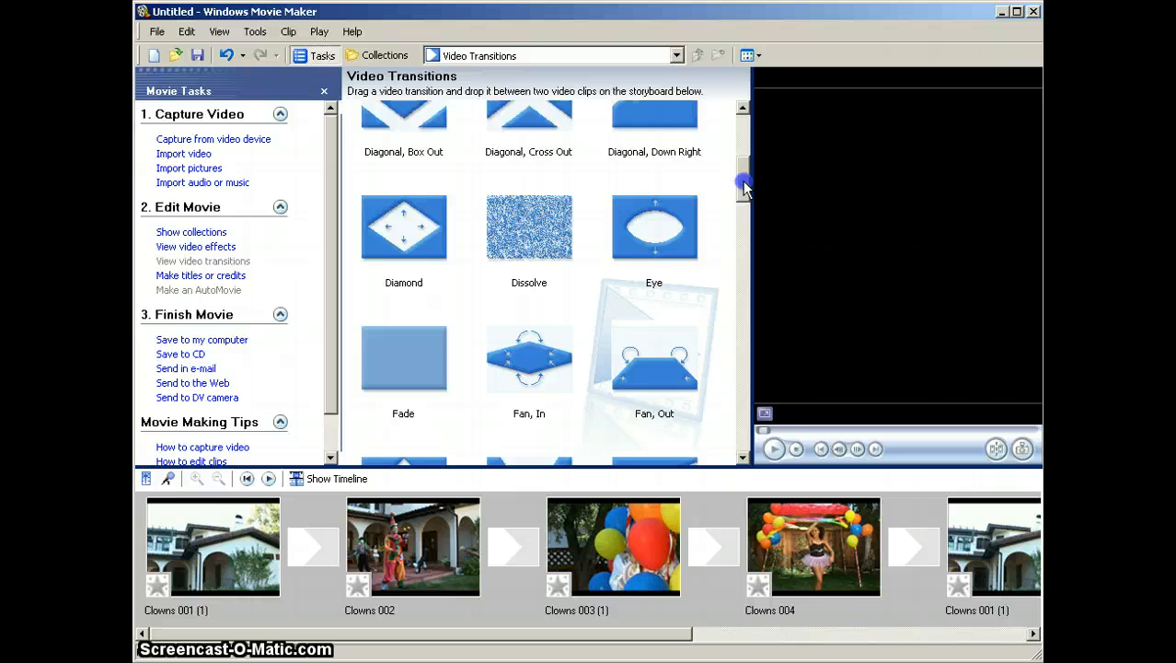
scroll(down, 3)
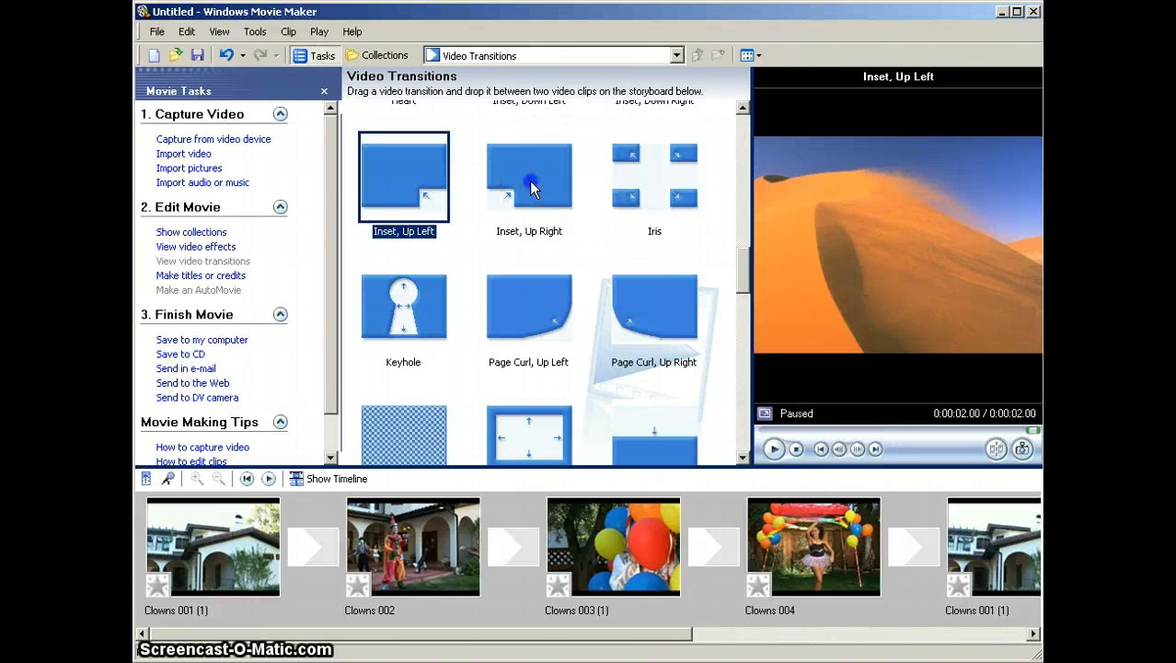
Preview the Inset, Up Right transition and select the first clip, Clowns 001 (1).
click(530, 176)
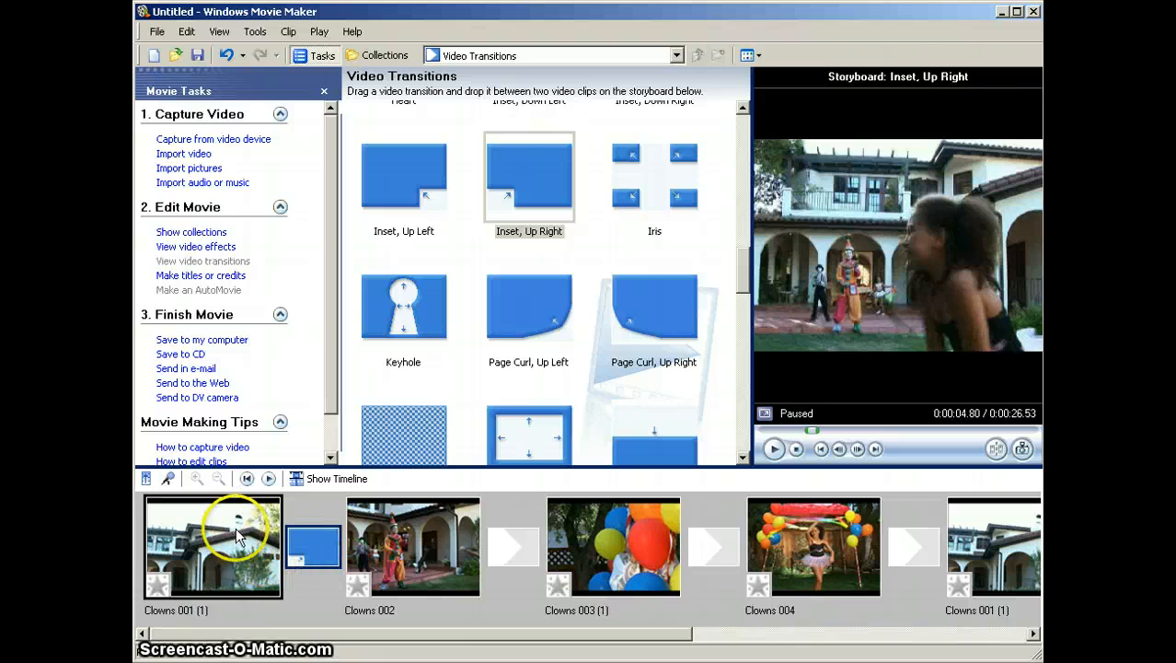
click(413, 546)
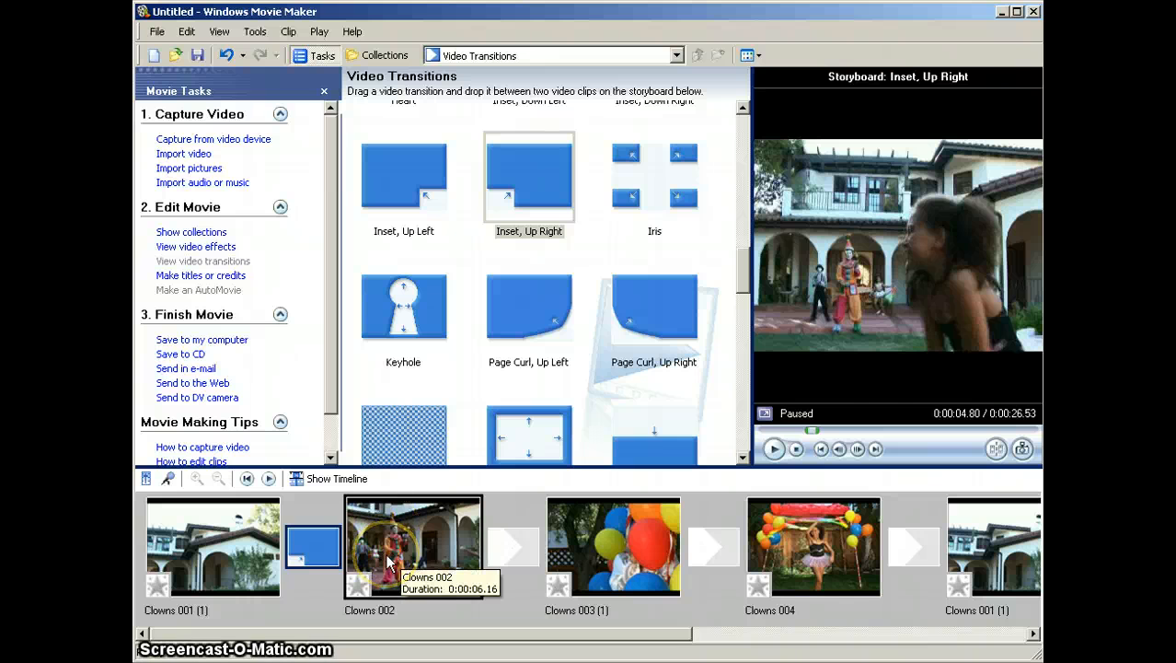
mouse_move(451, 534)
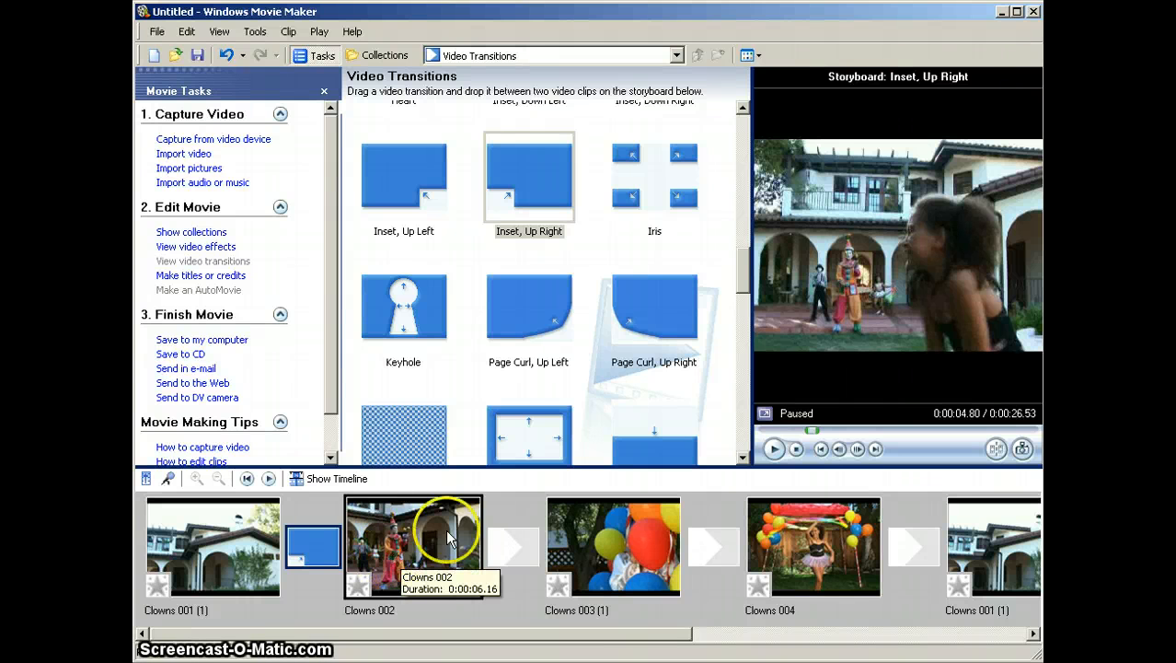
scroll(down, 3)
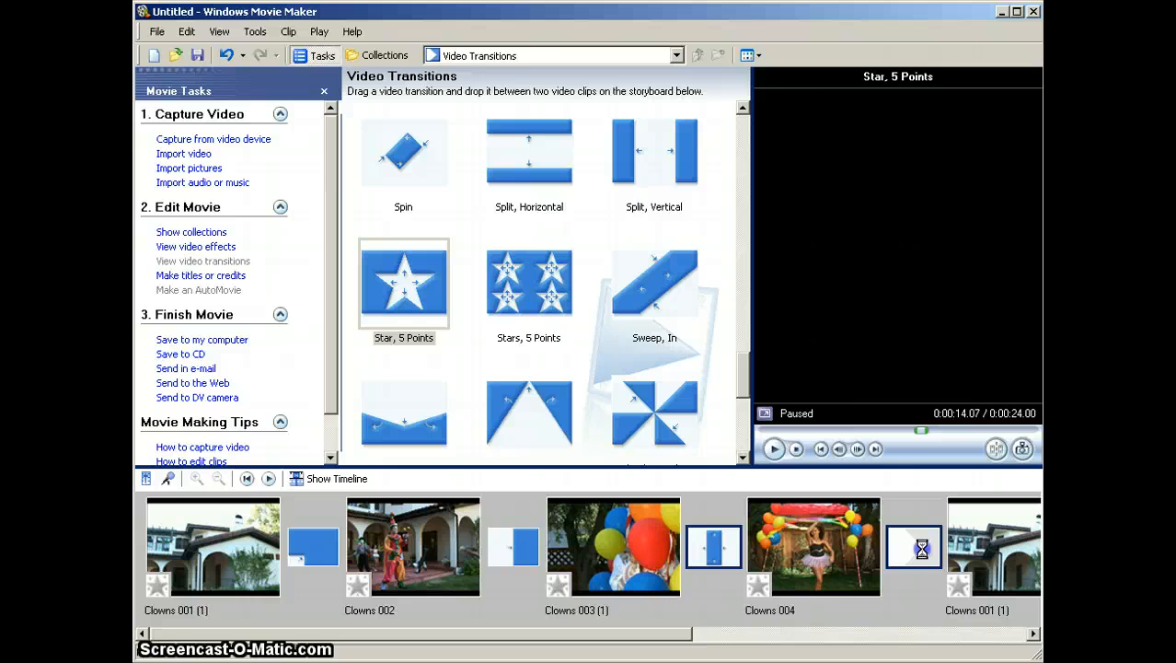
click(614, 546)
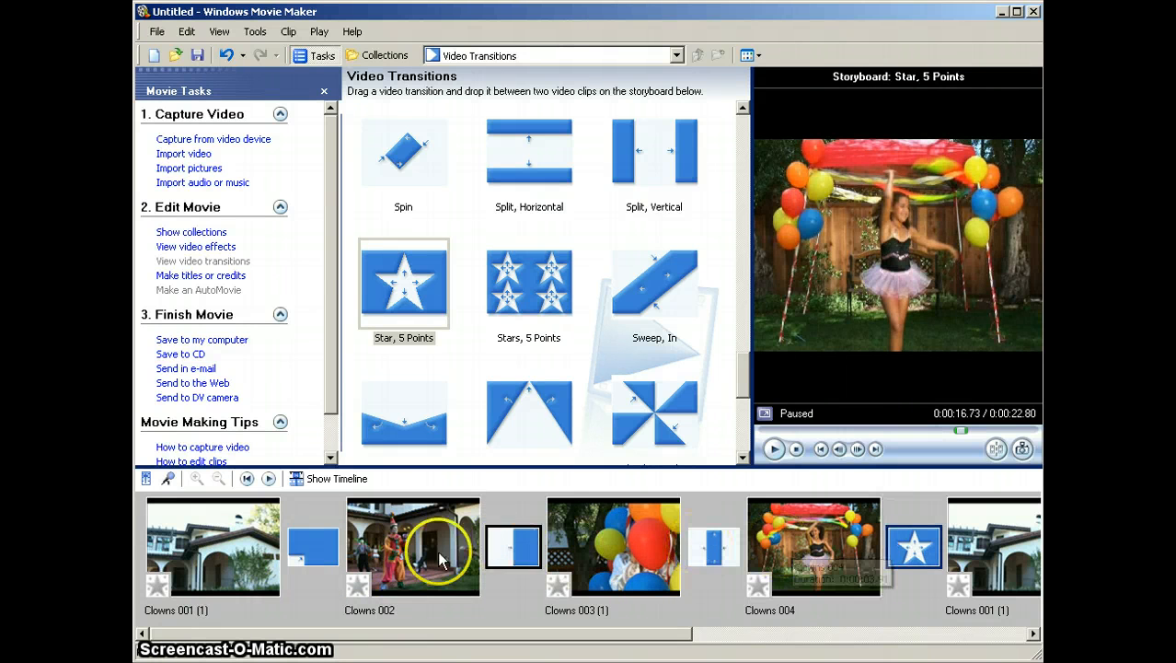
mouse_move(313, 547)
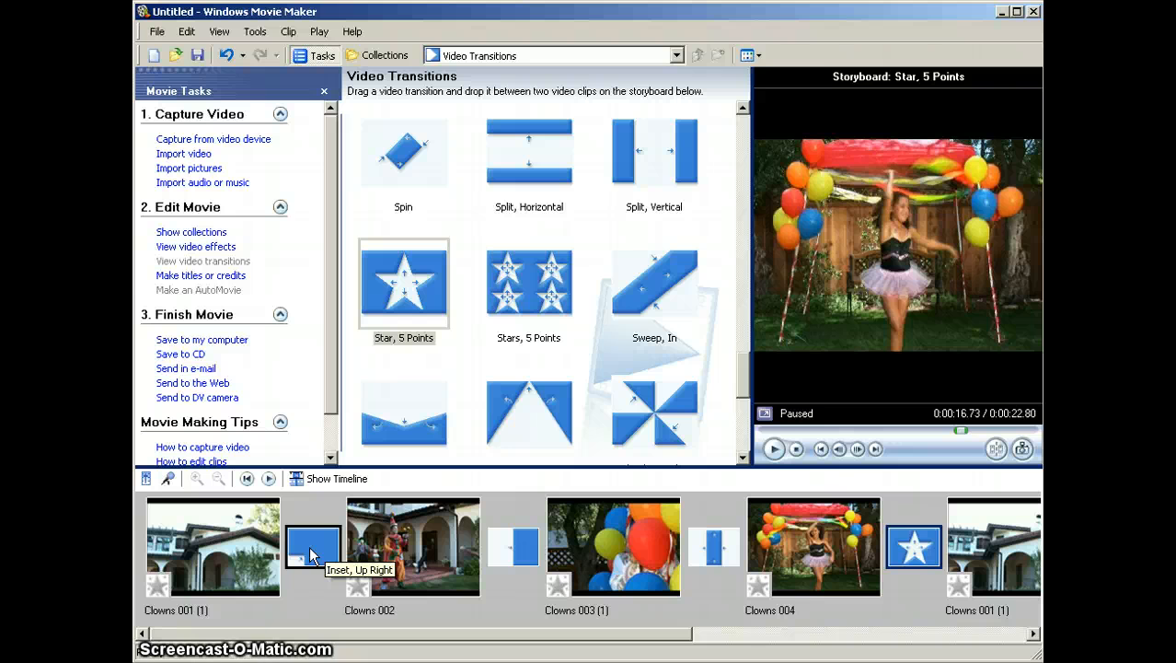
mouse_move(327, 505)
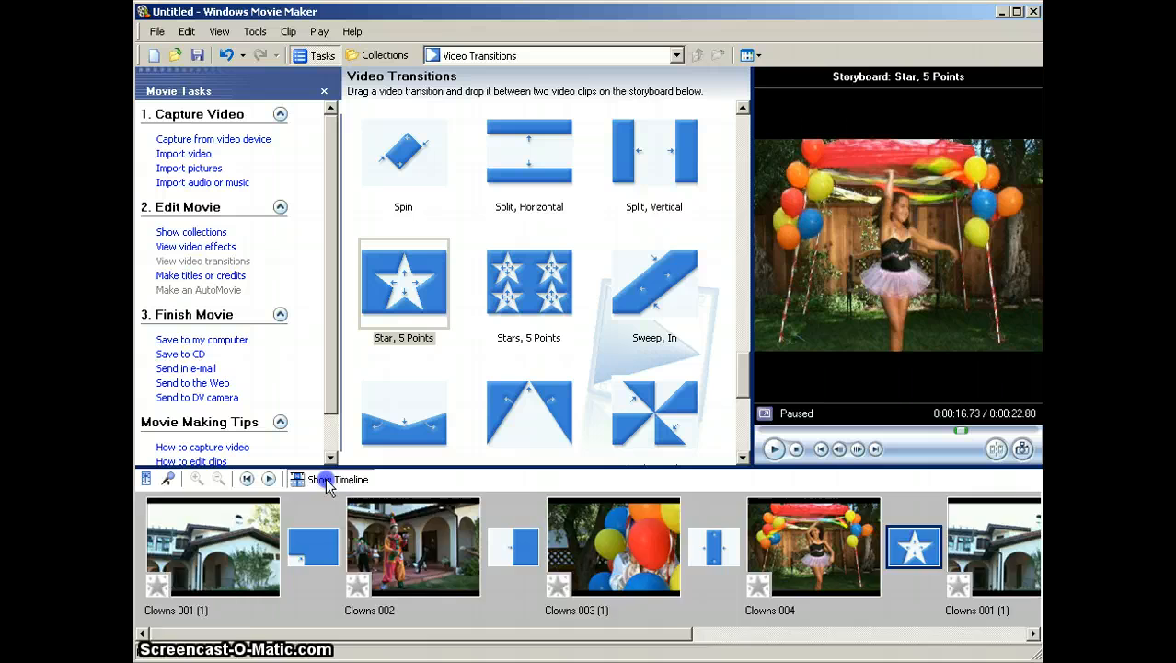
Collapse the video track's transition and audio rows in timeline view, then return to storyboard.
click(329, 480)
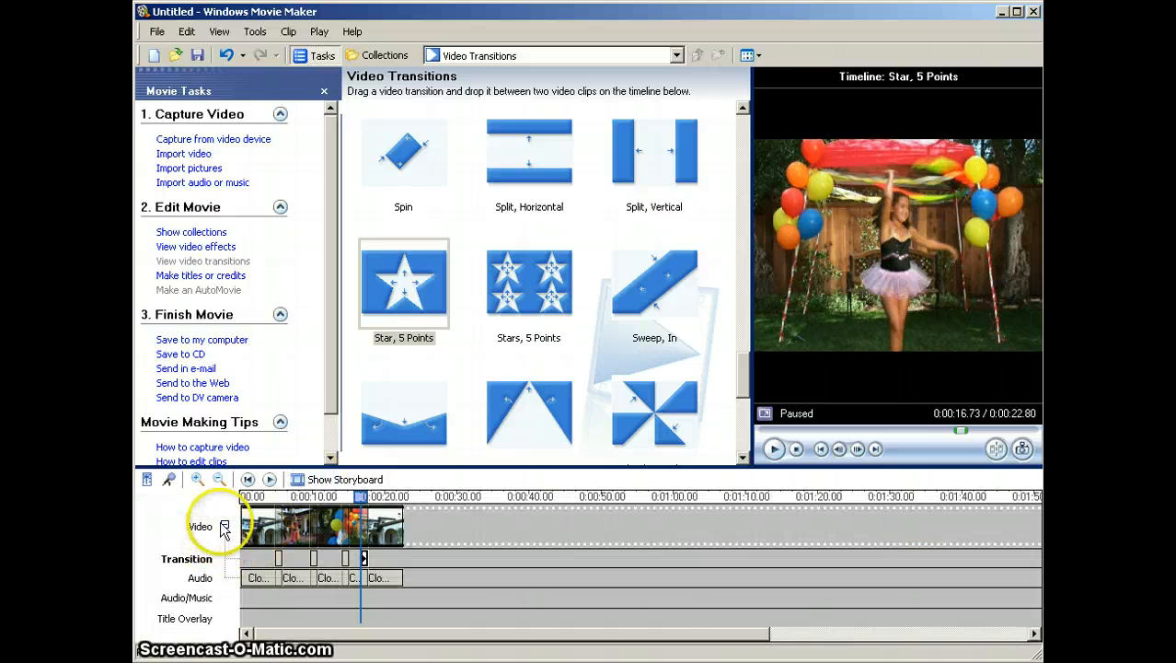
mouse_move(201, 532)
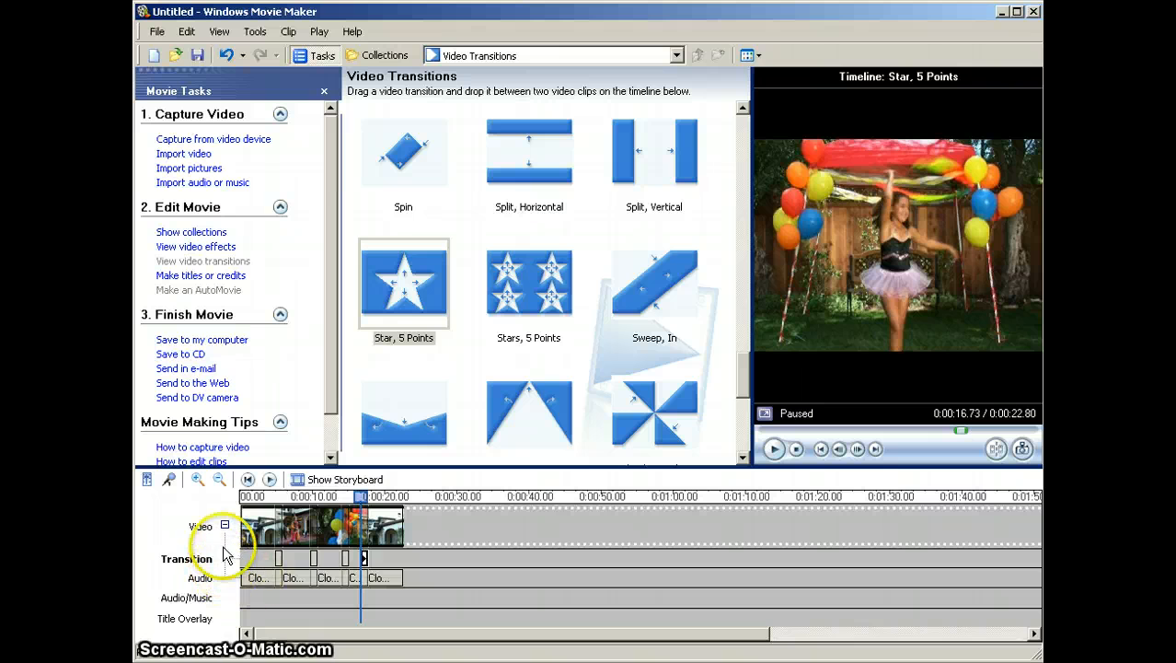
click(225, 528)
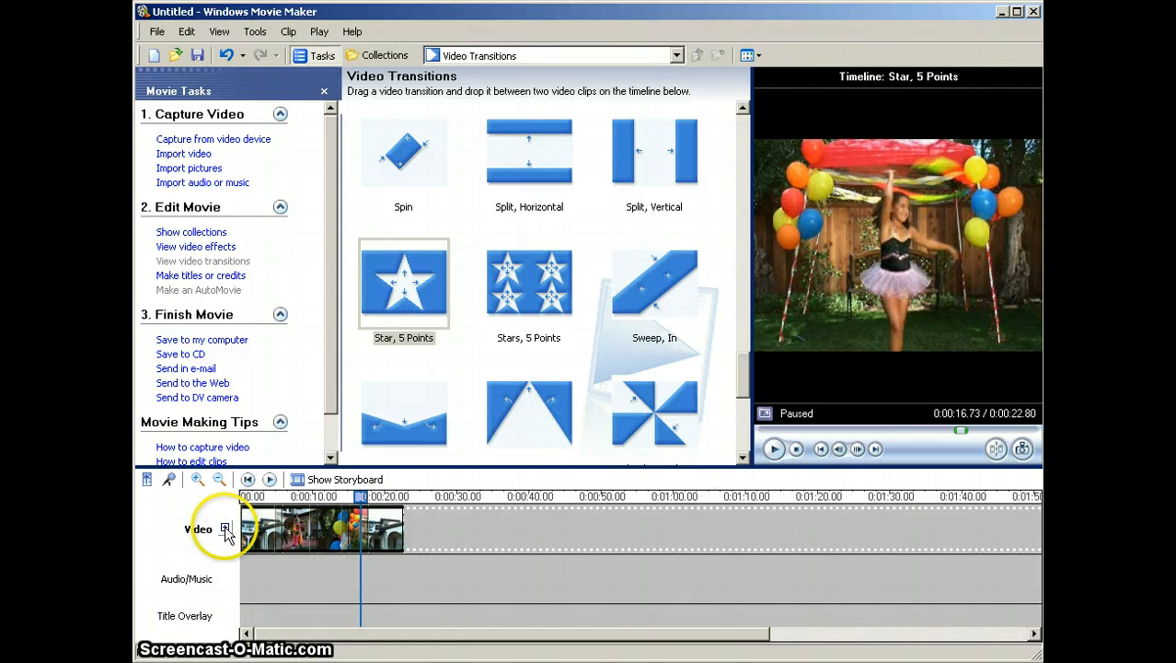
click(226, 527)
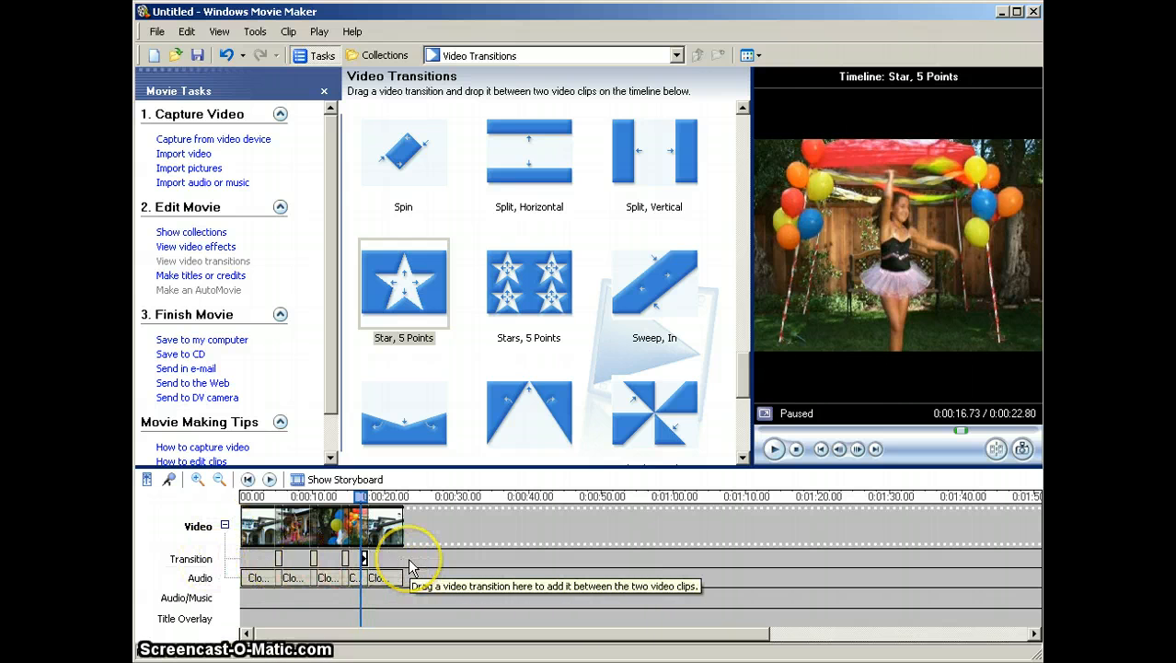
mouse_move(366, 558)
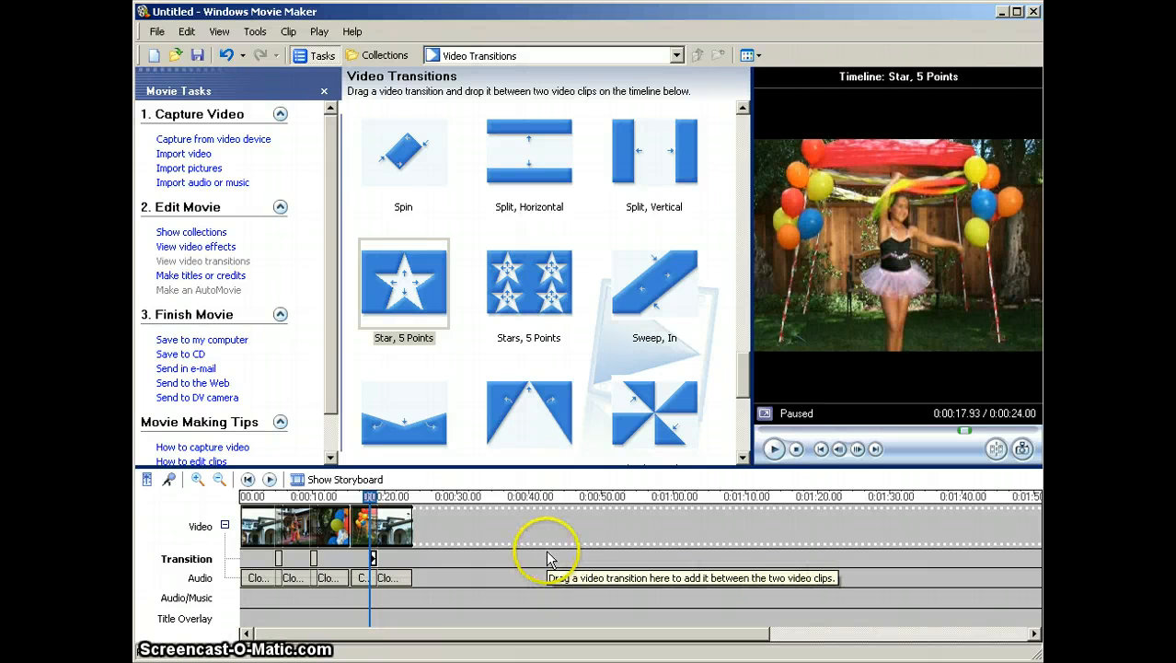
mouse_move(511, 552)
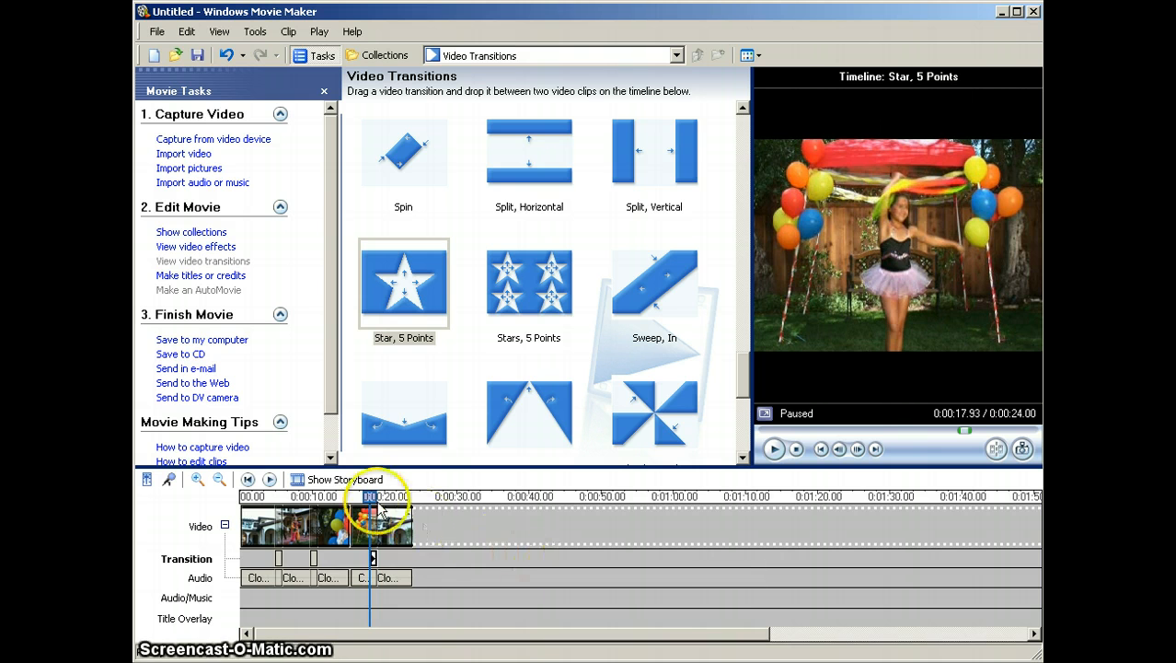
click(328, 478)
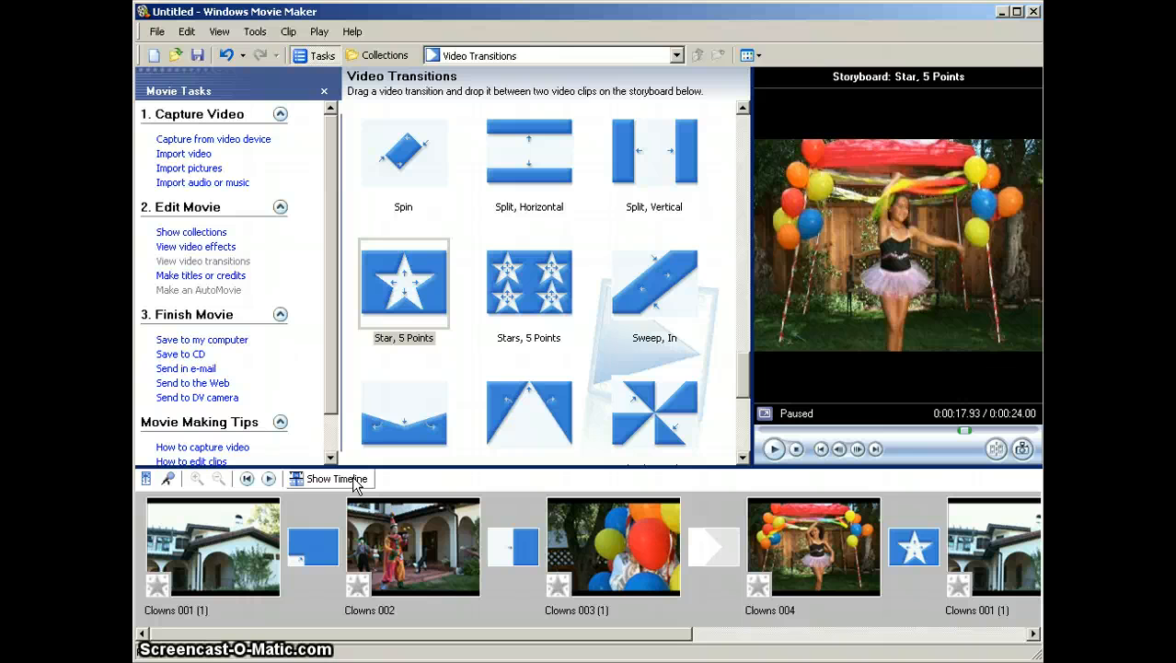
click(212, 547)
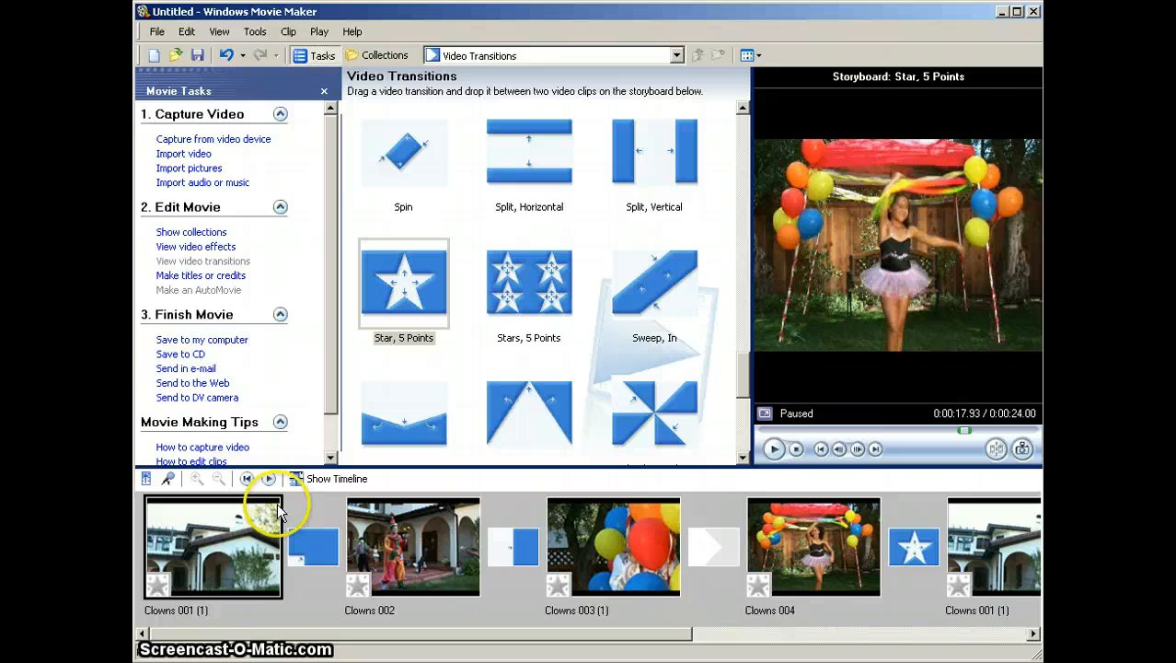
mouse_move(403, 556)
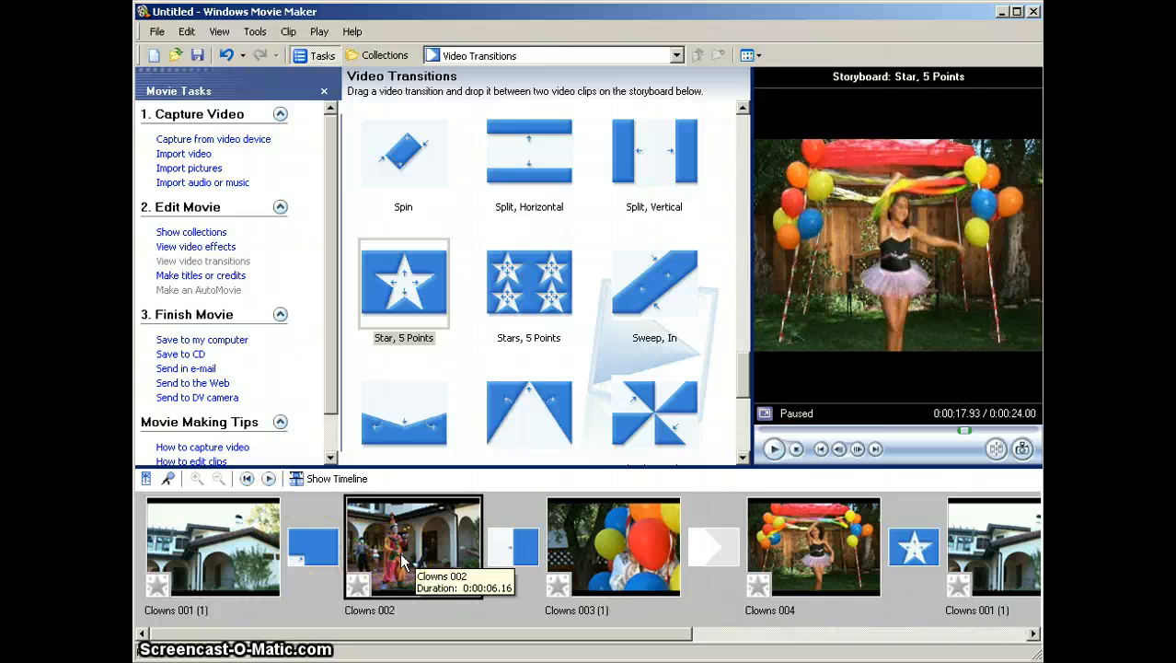
click(396, 552)
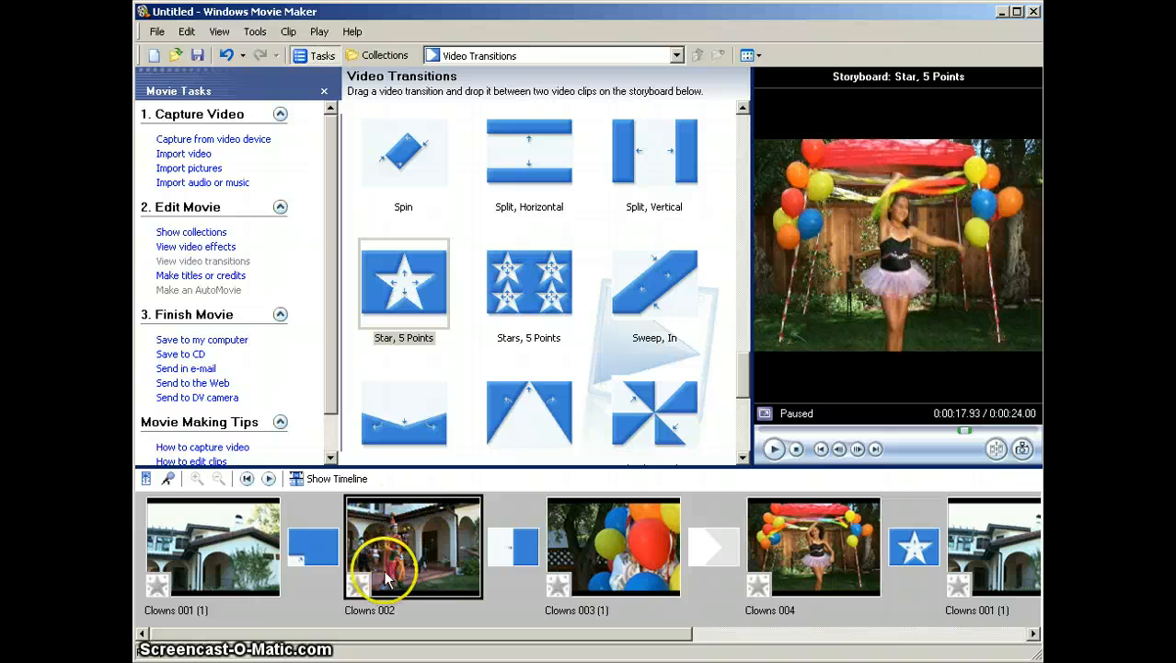
mouse_move(357, 587)
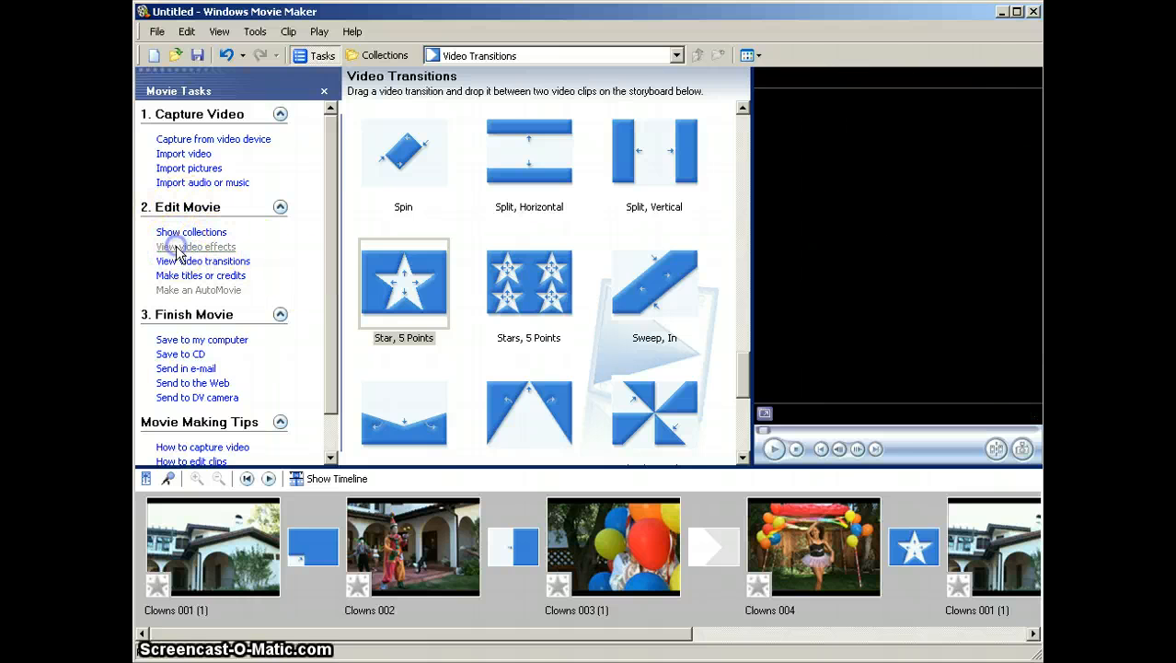
Display the Video Effects collection and scroll past Film Age down to Grayscale.
click(195, 245)
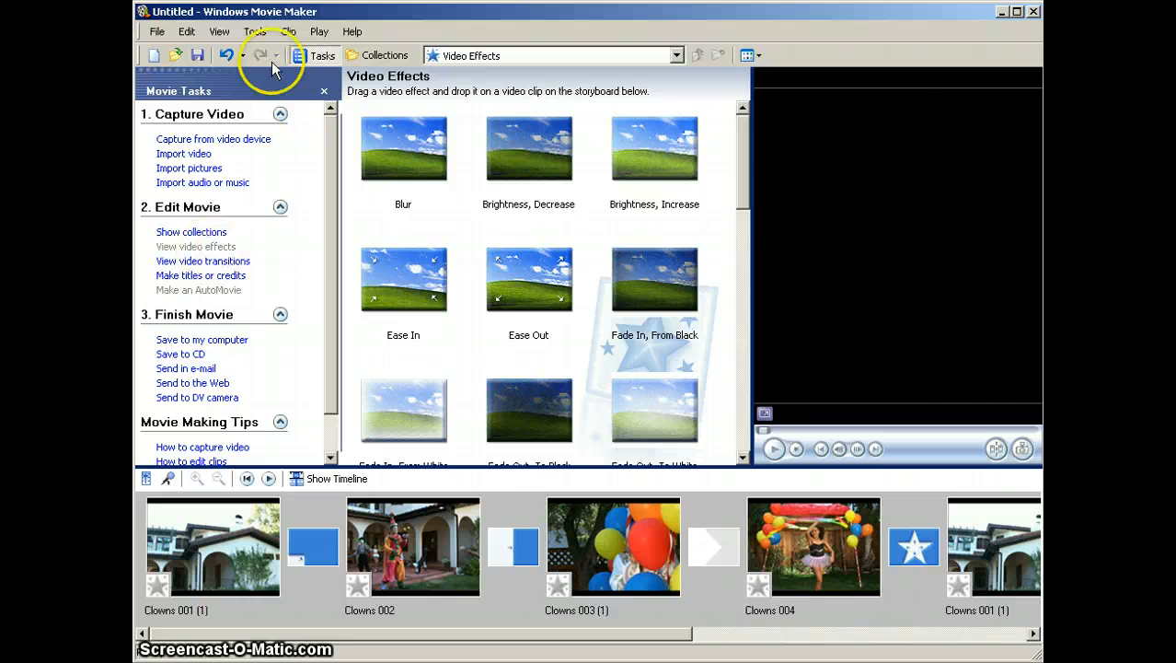
click(256, 31)
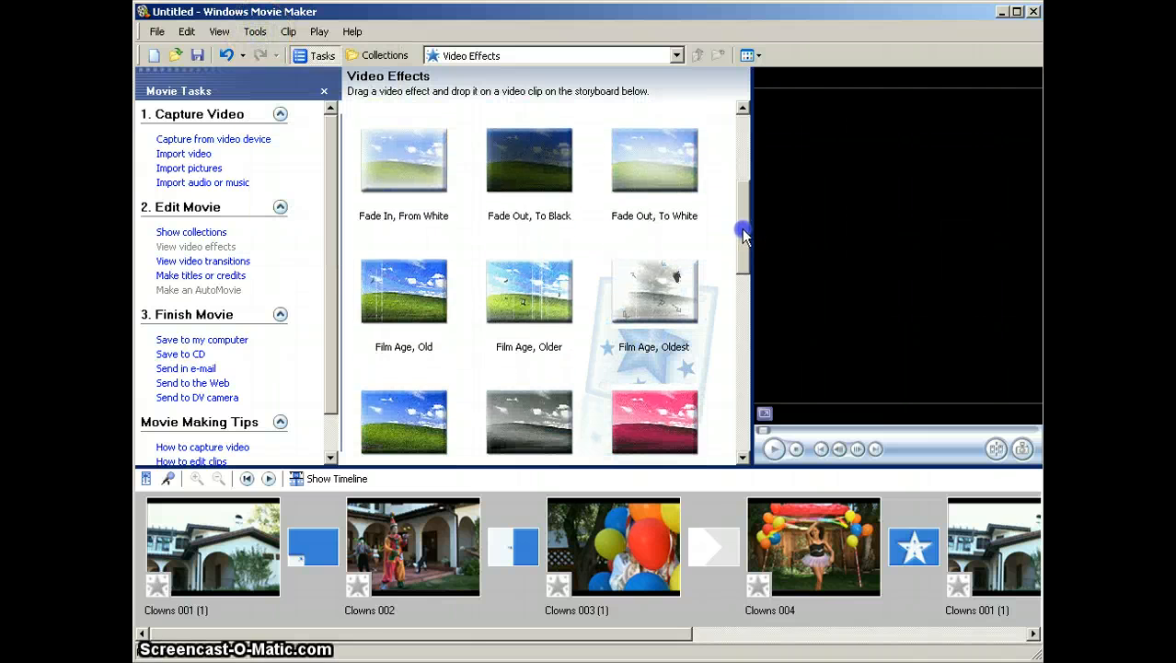
scroll(down, 3)
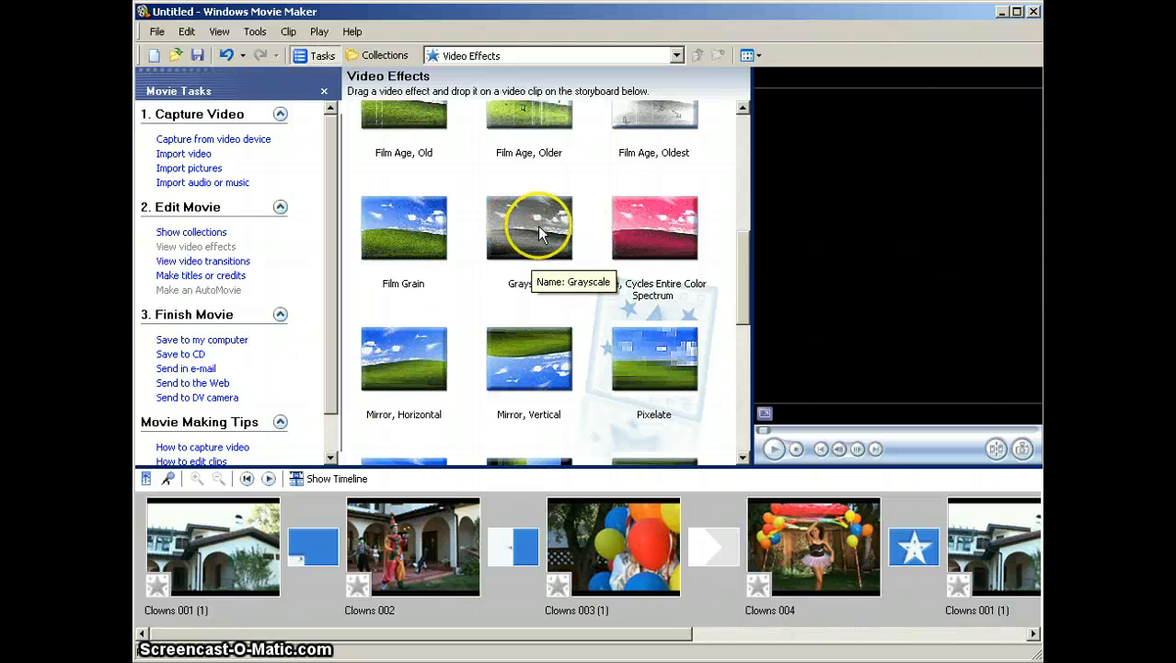
mouse_move(741, 263)
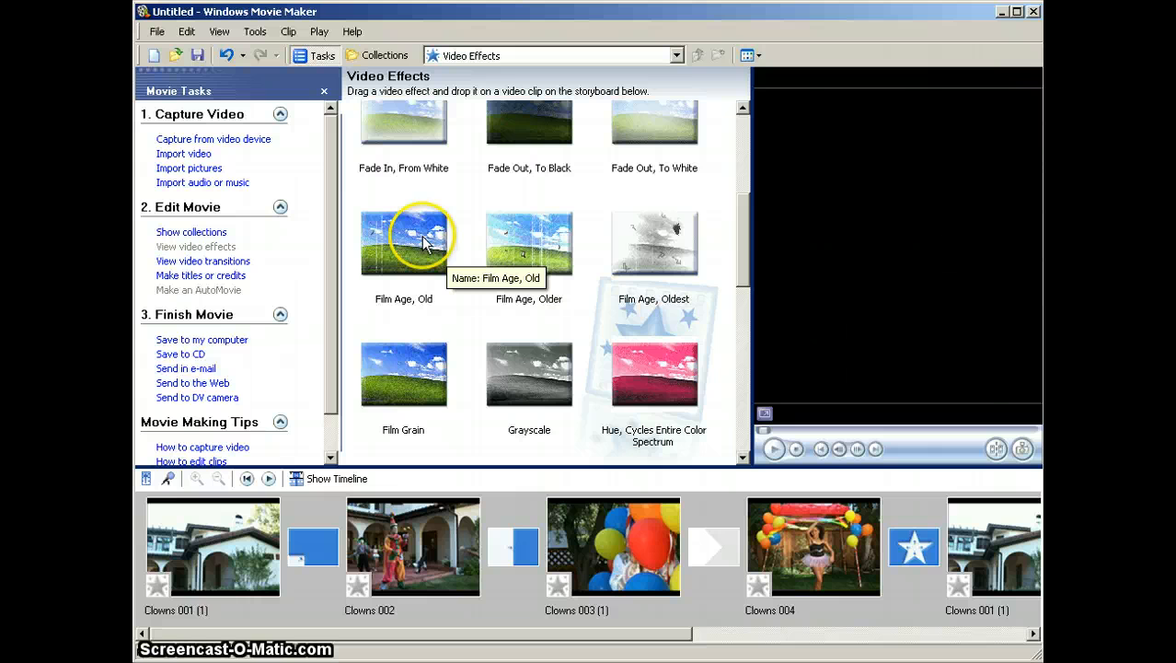
scroll(down, 3)
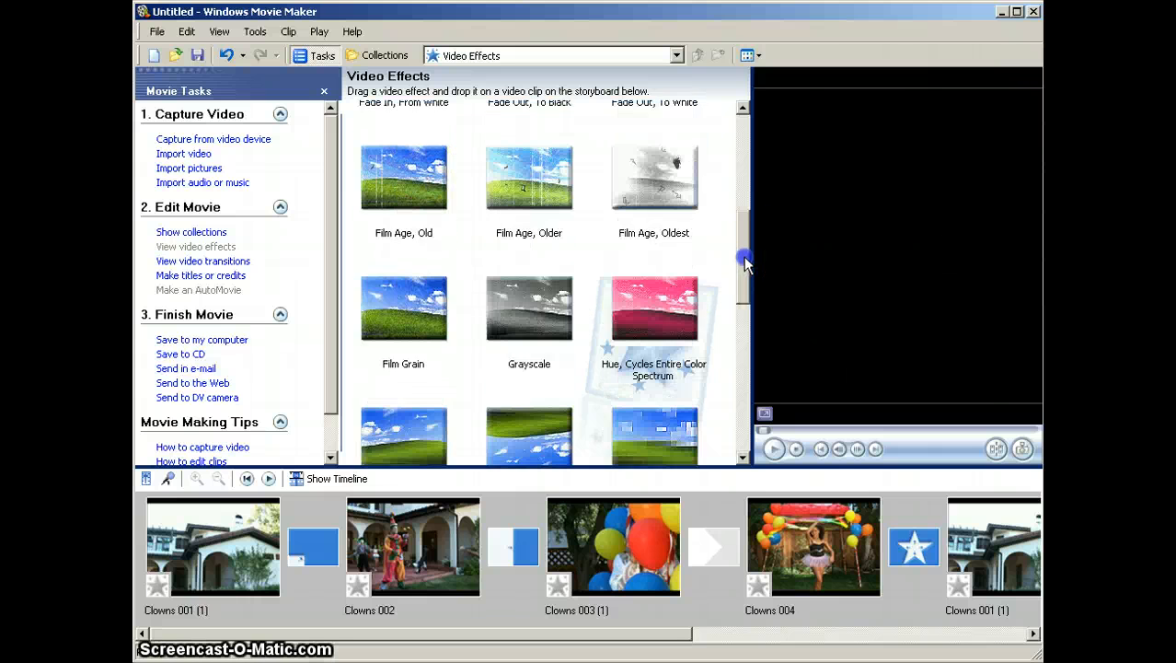
scroll(down, 3)
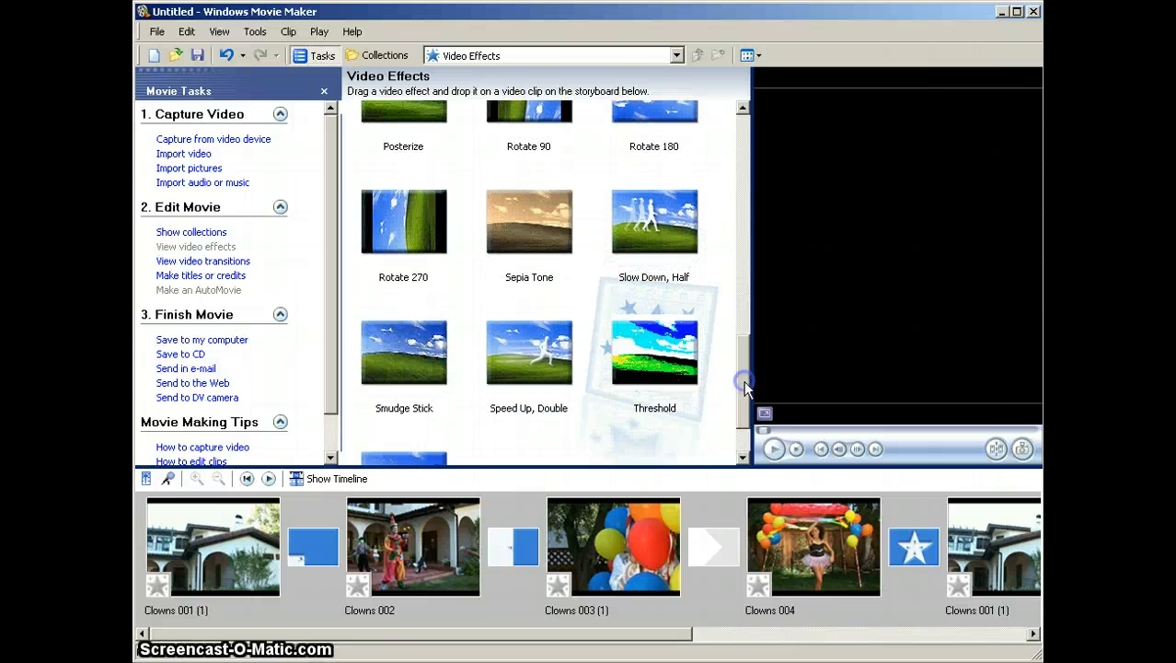
scroll(down, 3)
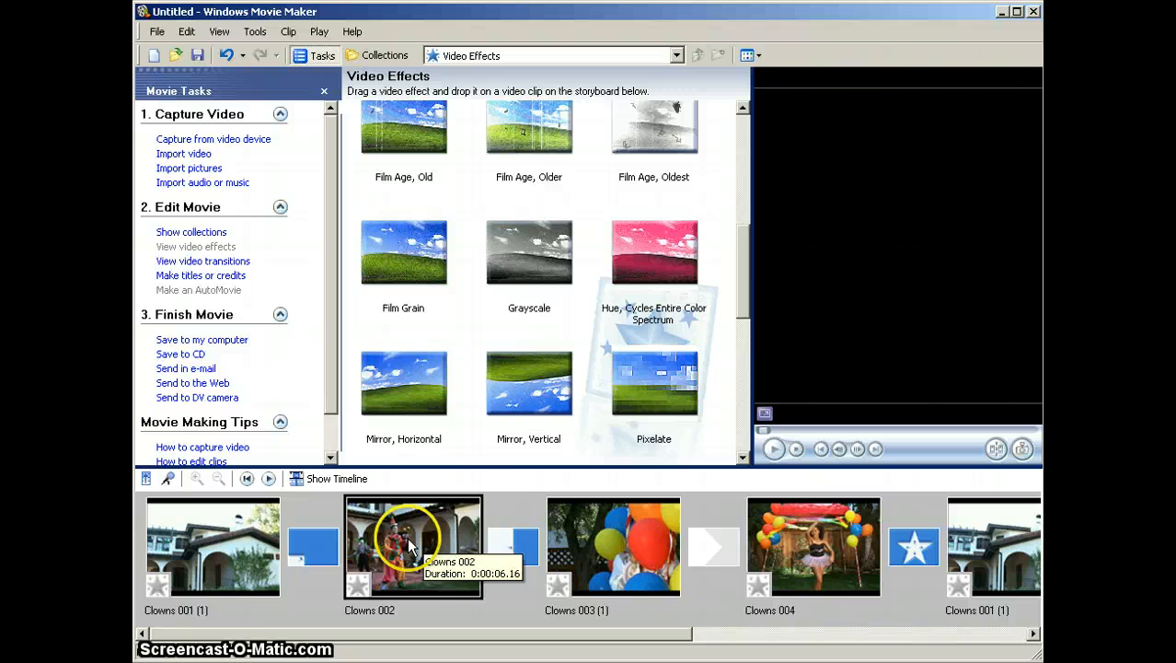
Apply Grayscale to Clowns 002 and play then stop its black-and-white preview.
click(529, 251)
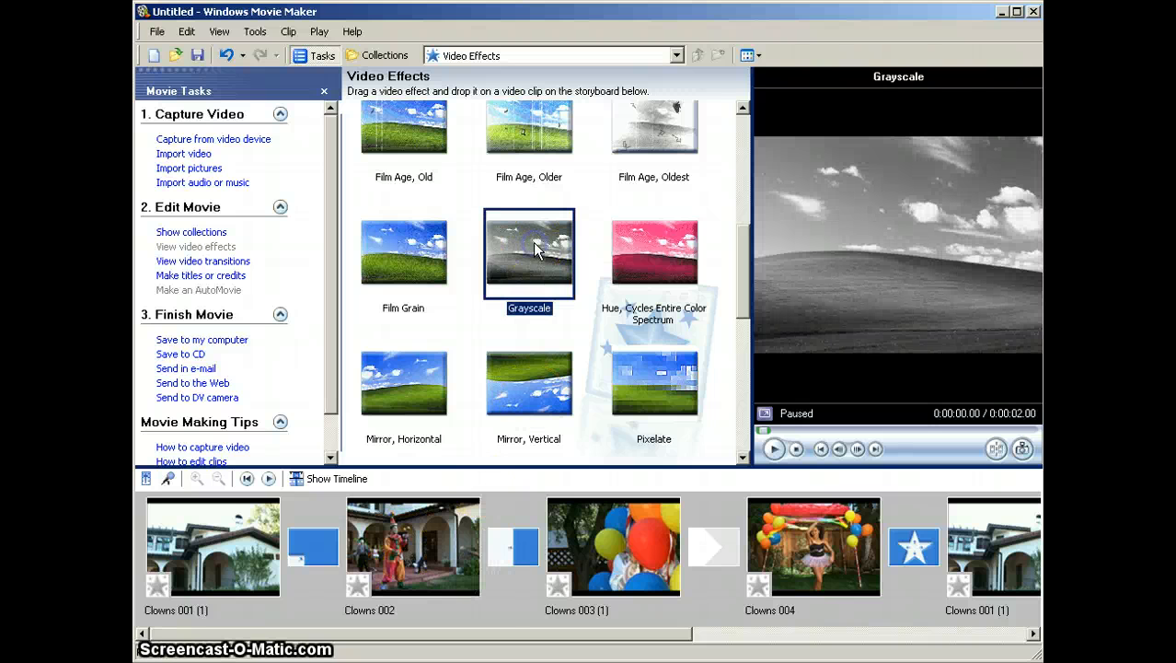
mouse_move(529, 253)
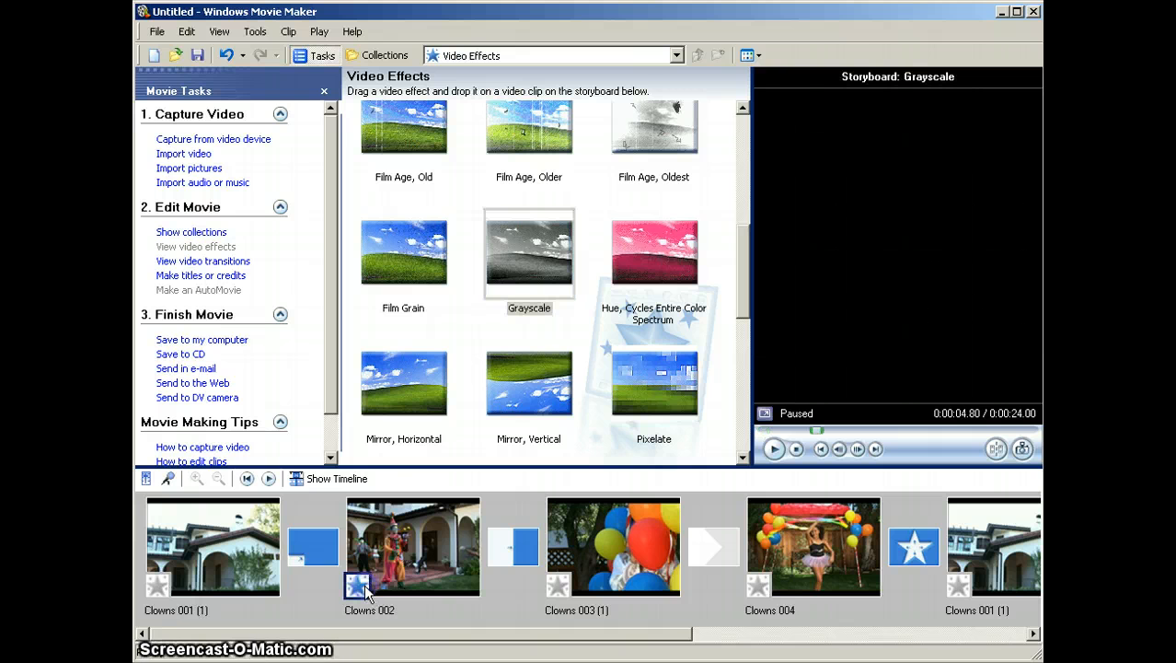
click(357, 587)
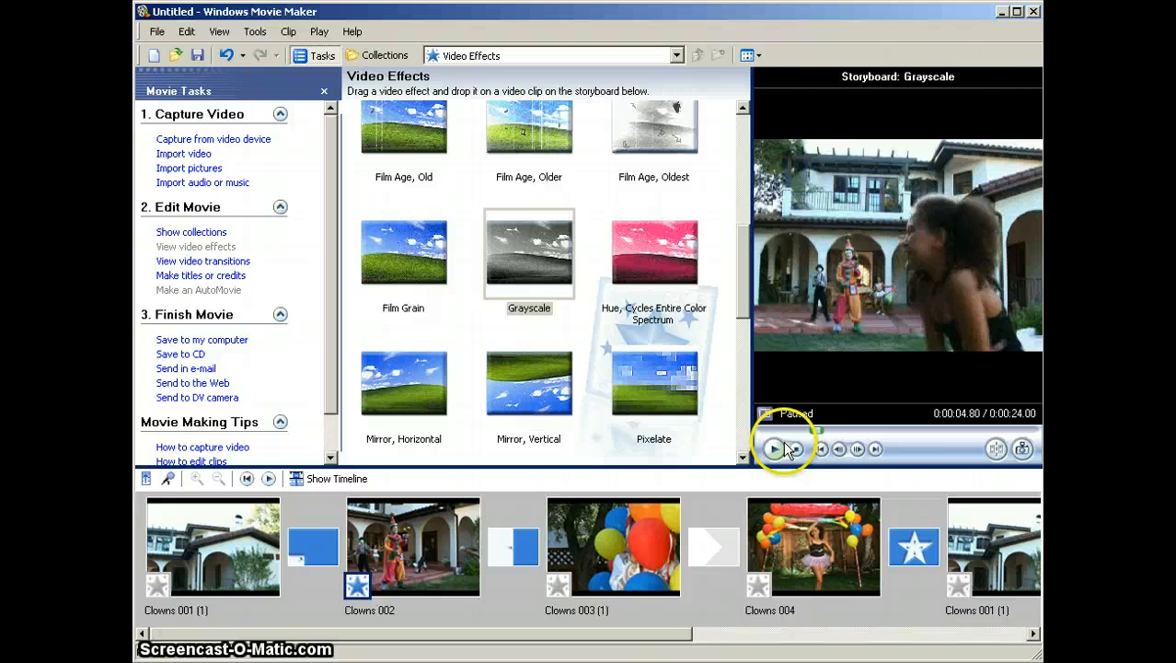
click(774, 449)
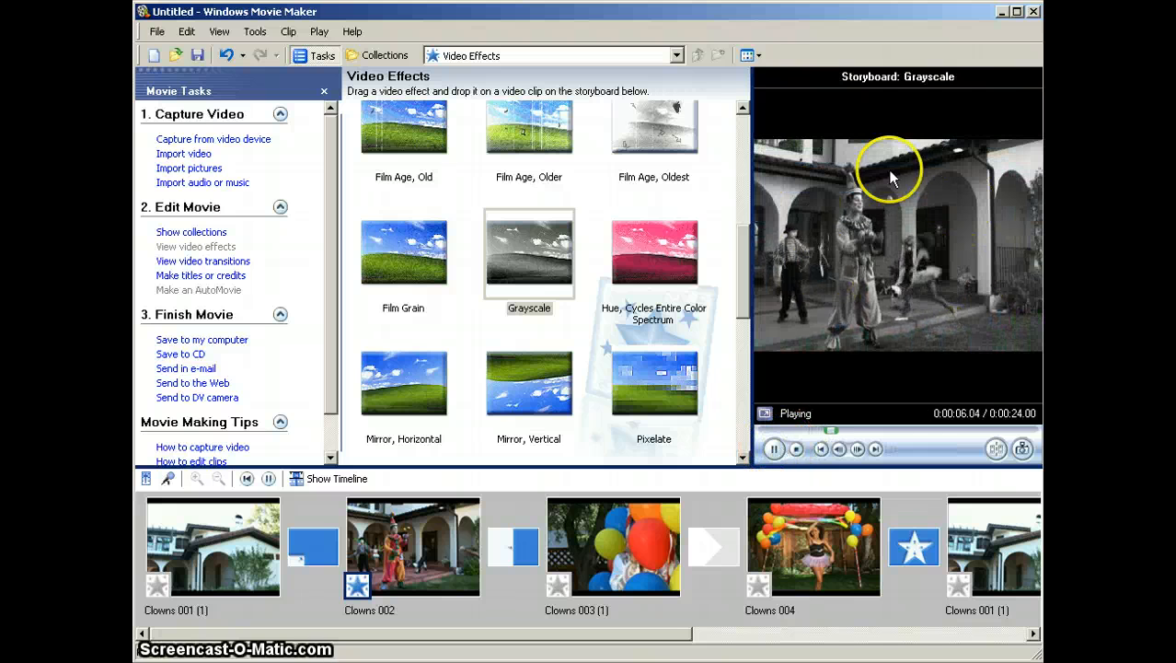
mouse_move(817, 276)
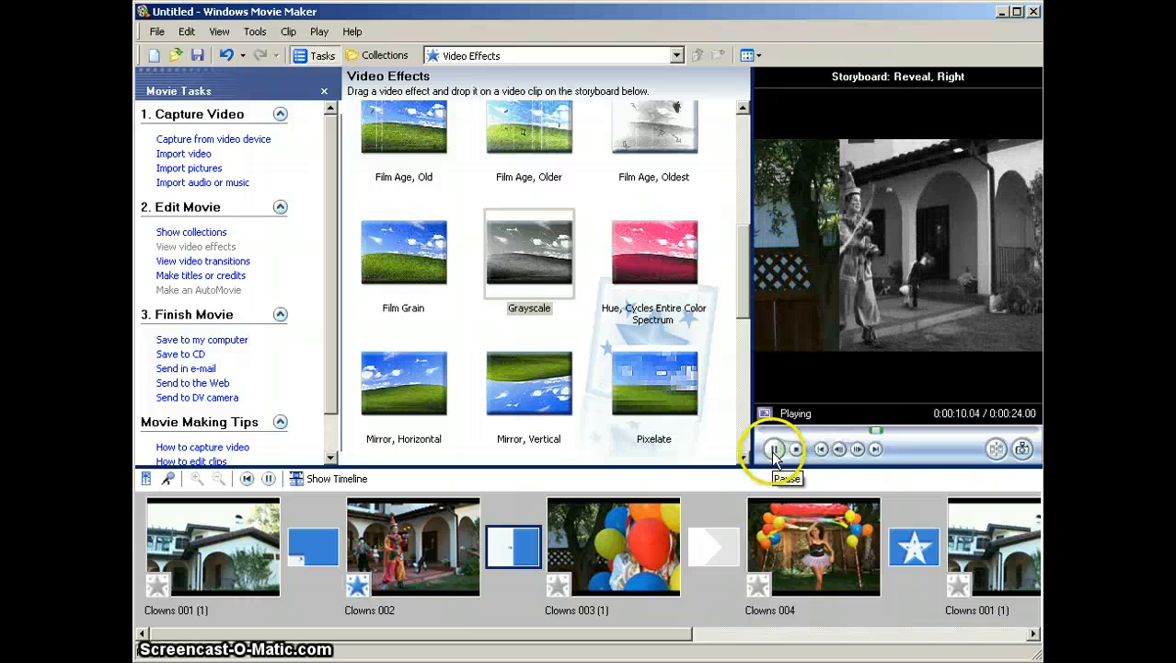
click(774, 449)
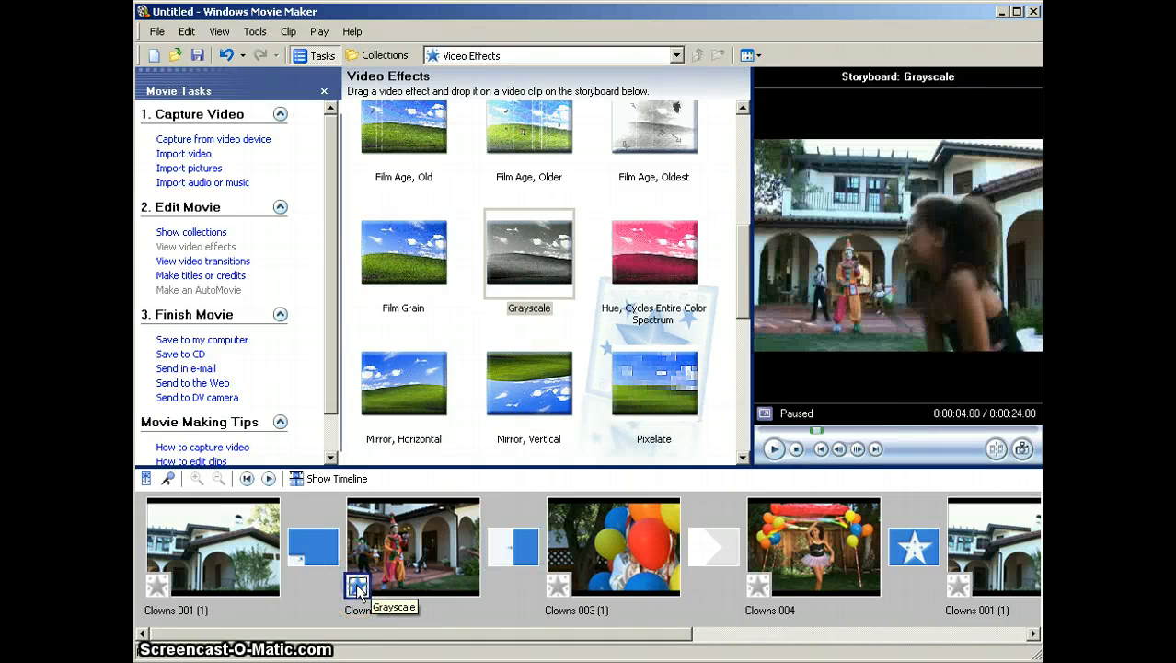
click(412, 546)
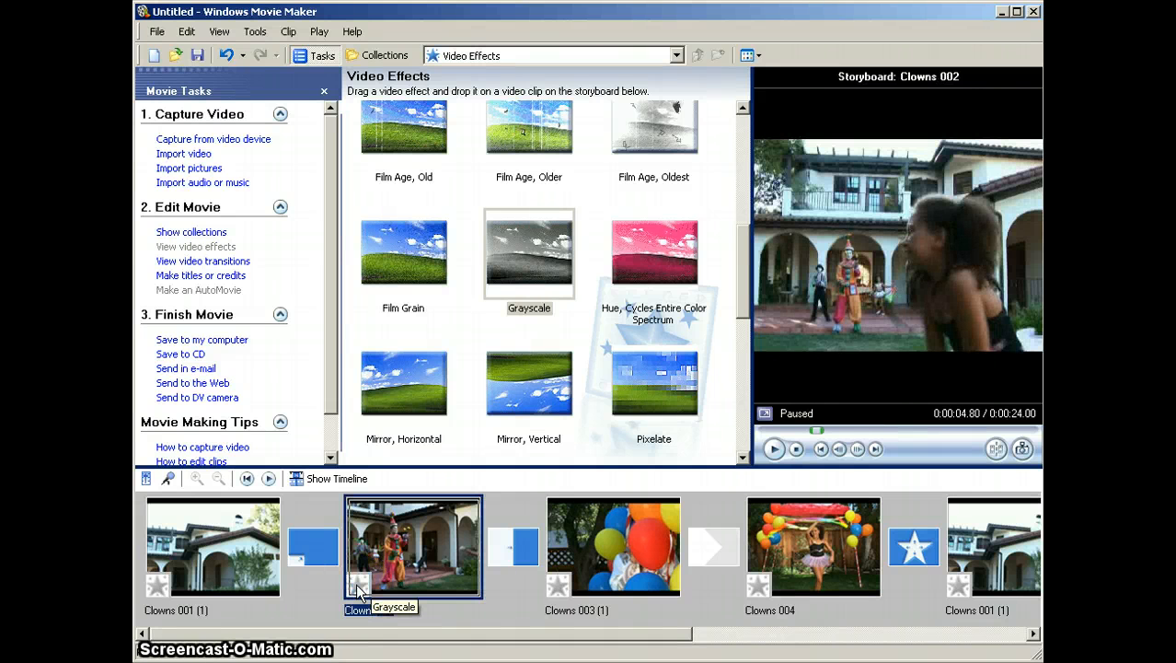